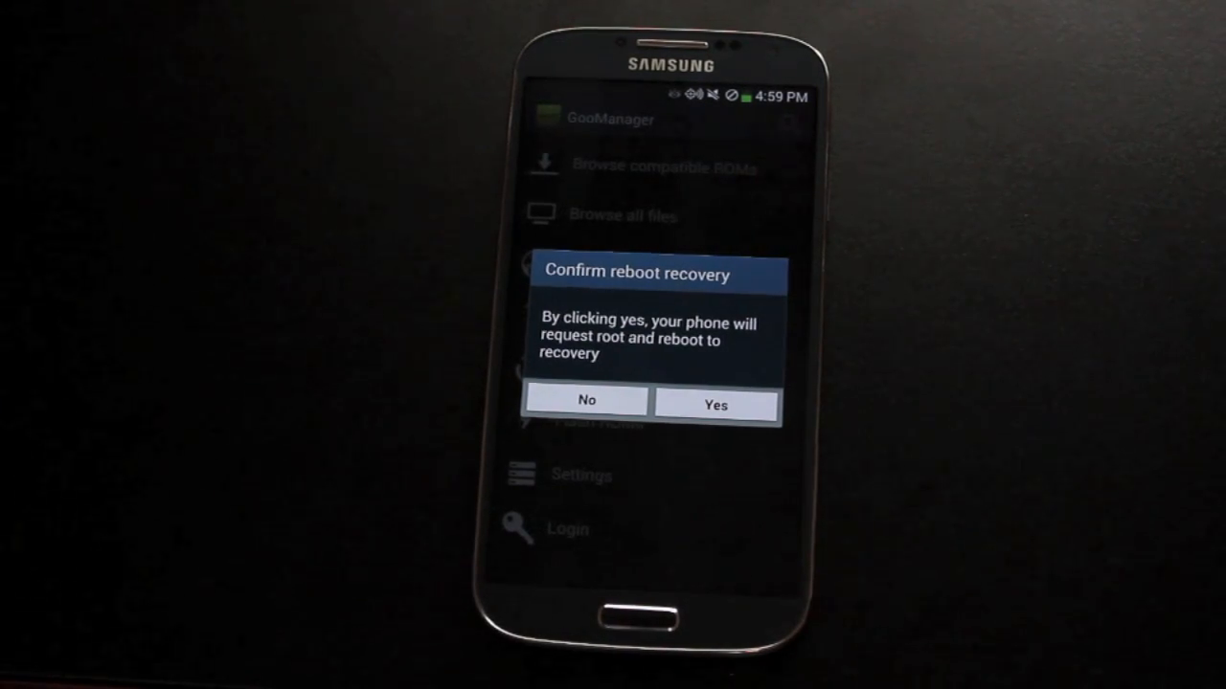
Confirm the reboot into TWRP recovery and go to its Backup screen.
click(716, 404)
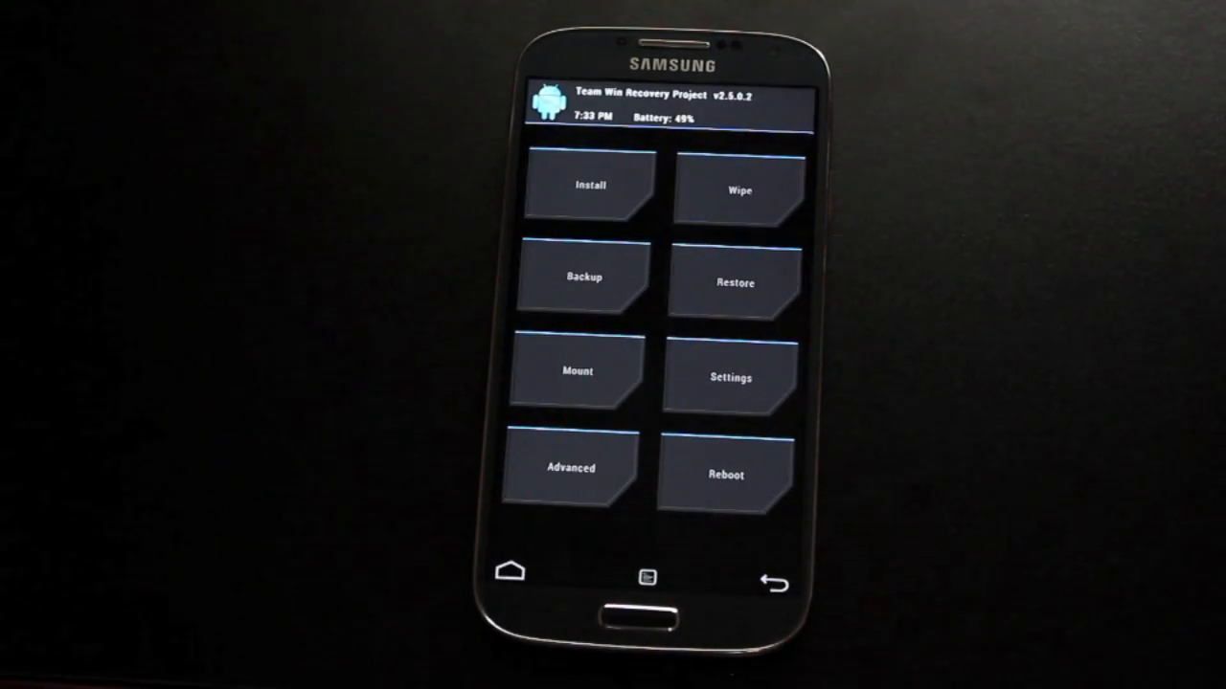
click(582, 278)
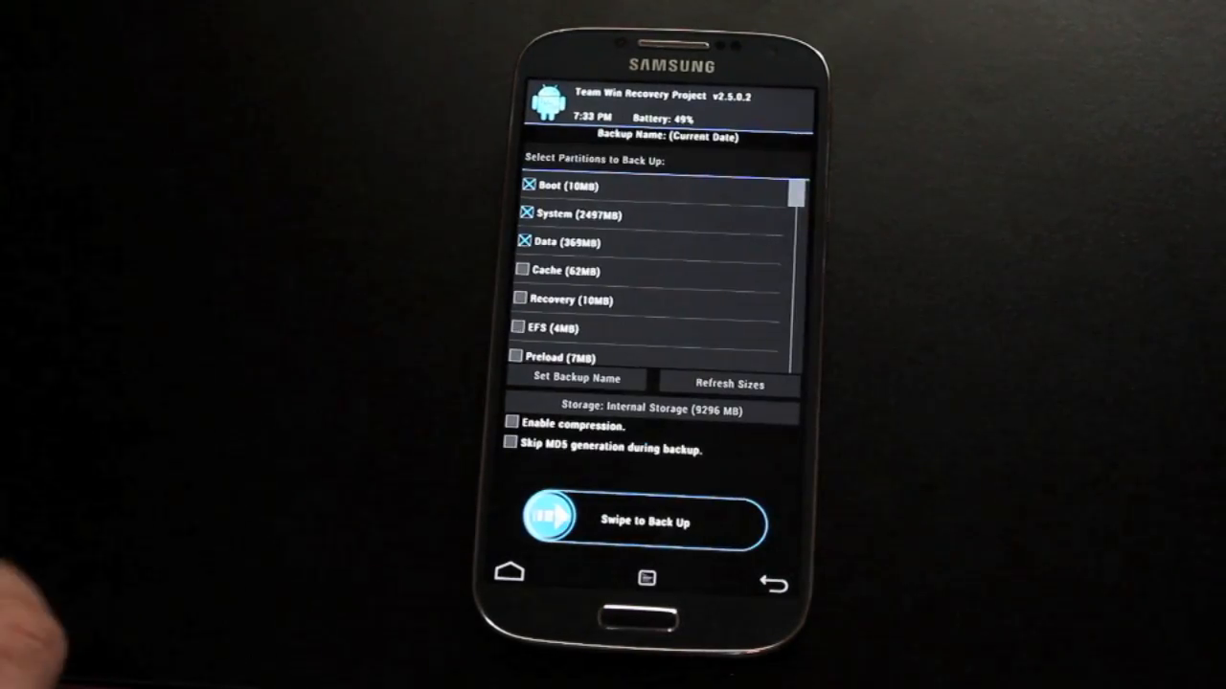